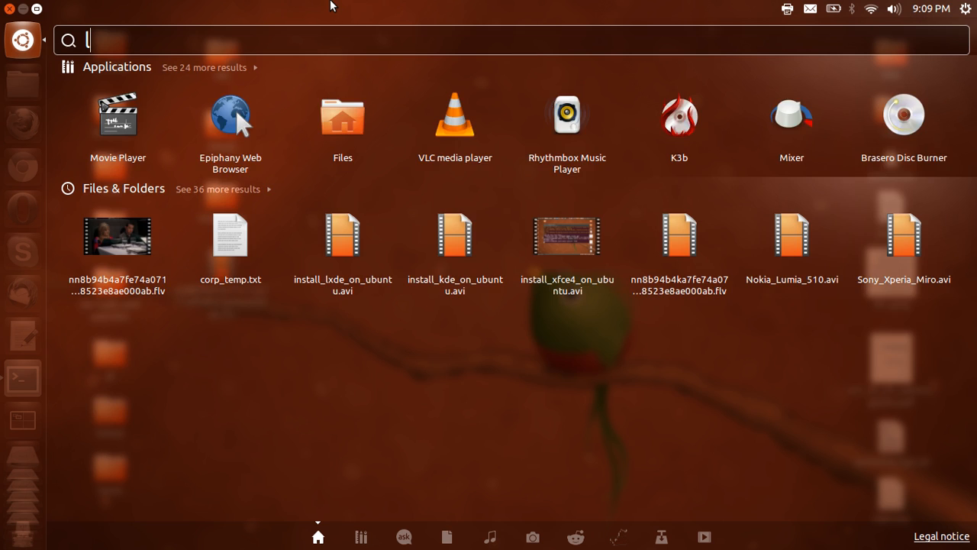
# Search the Dash for 'london, uk' to show London's current time.
pyautogui.write('ondon,uk')
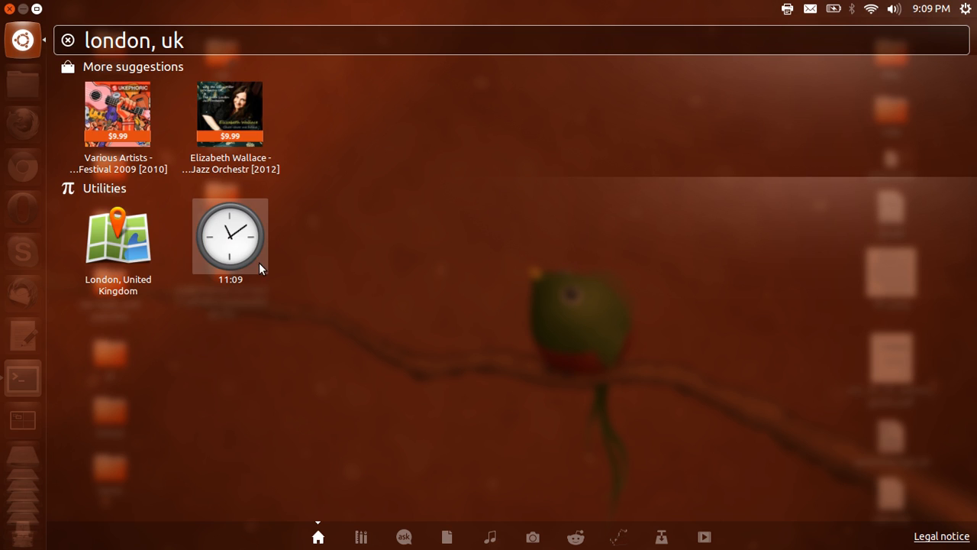
pyautogui.moveTo(342, 252)
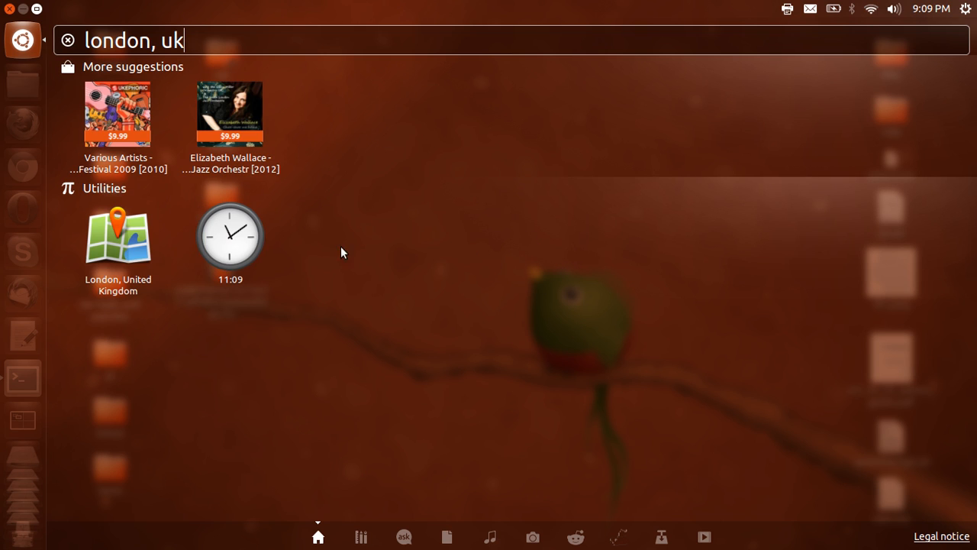
pyautogui.moveTo(212, 310)
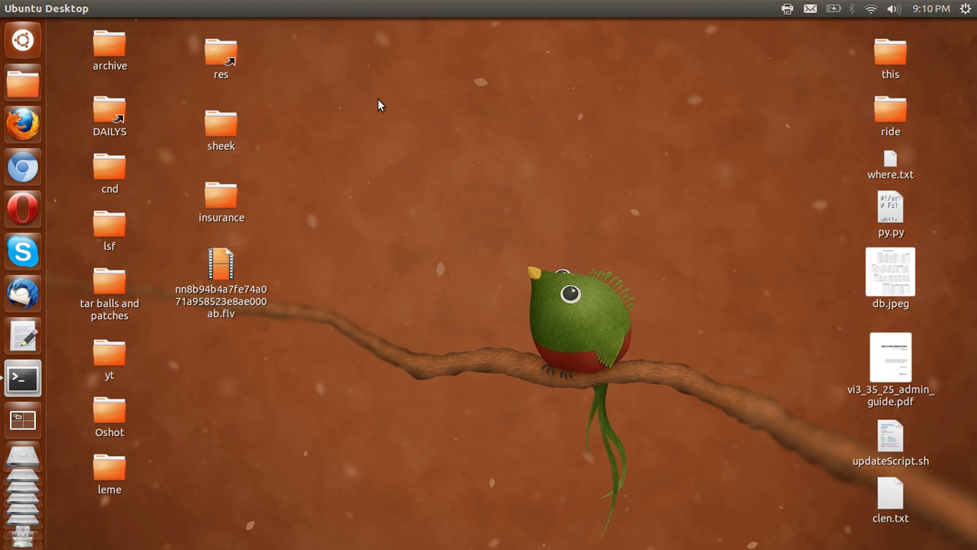
# Open a terminal, run the misspelled 'sudp apt-get install unity-scope-cities' command, and recall it.
pyautogui.click(22, 378)
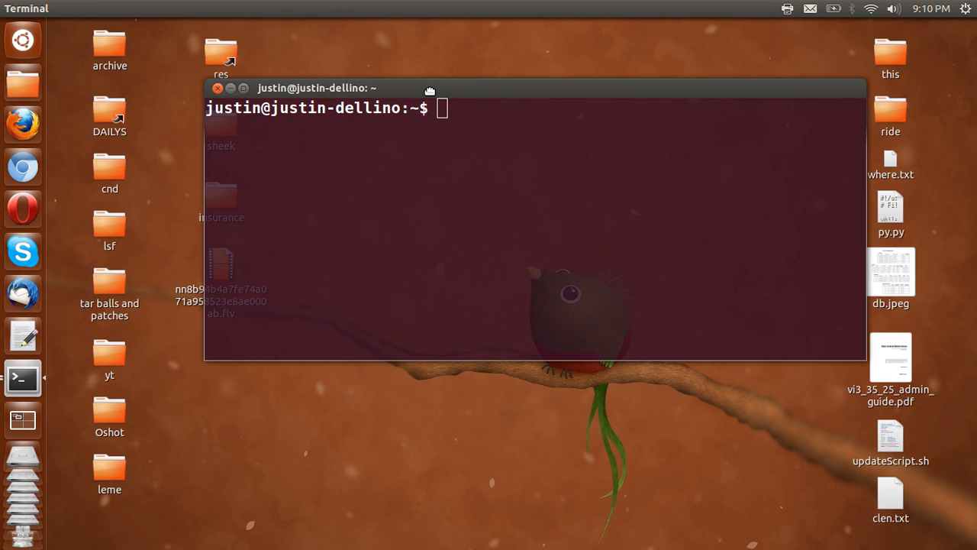
pyautogui.write('sud')
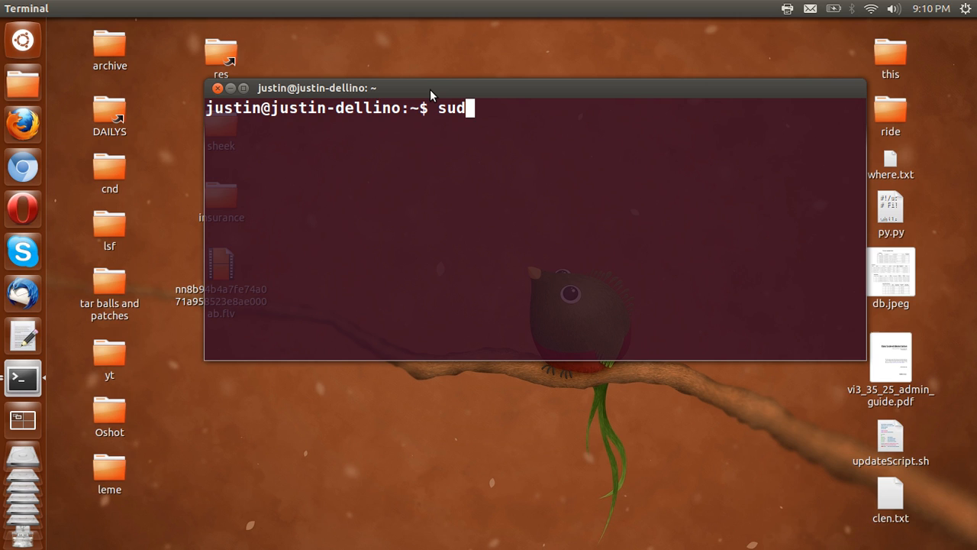
pyautogui.write('p apt-get')
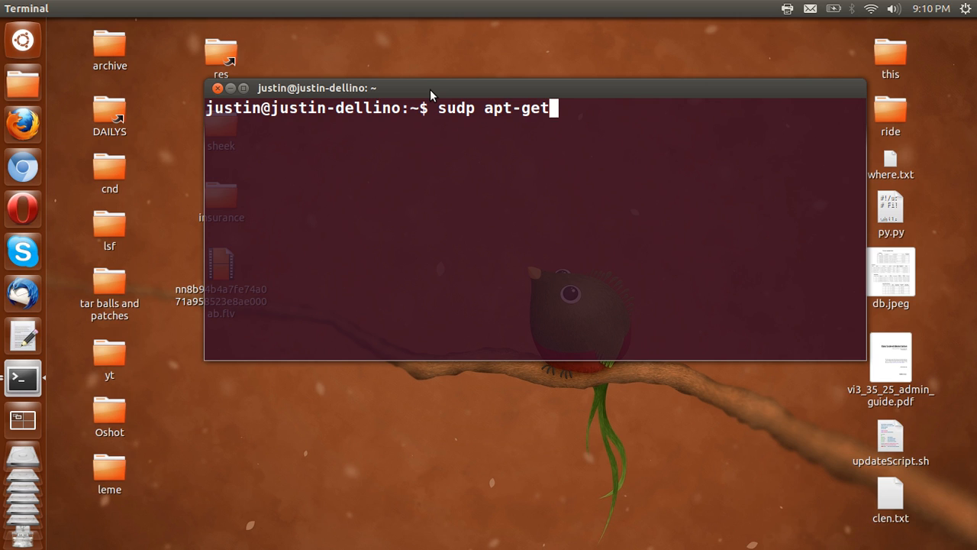
pyautogui.write('install')
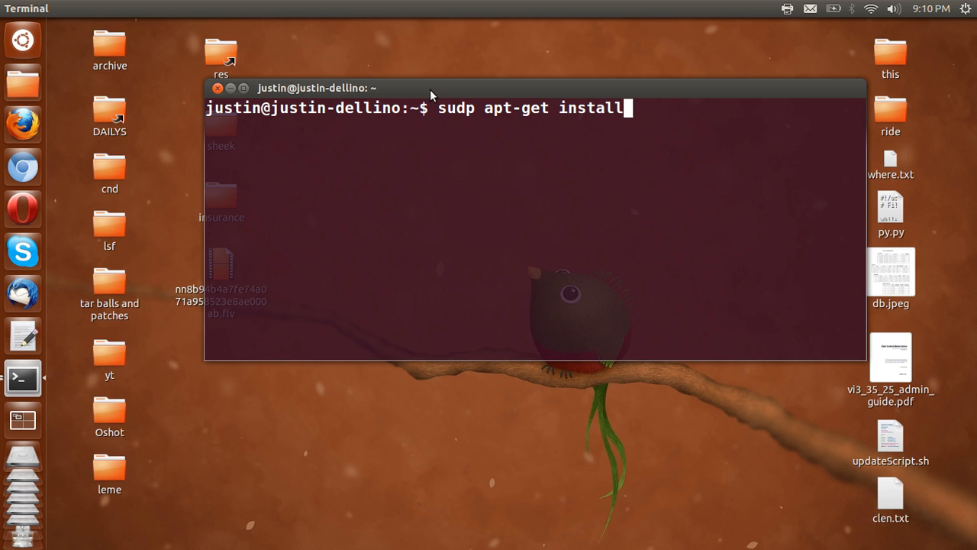
pyautogui.write('unity-scope-cities')
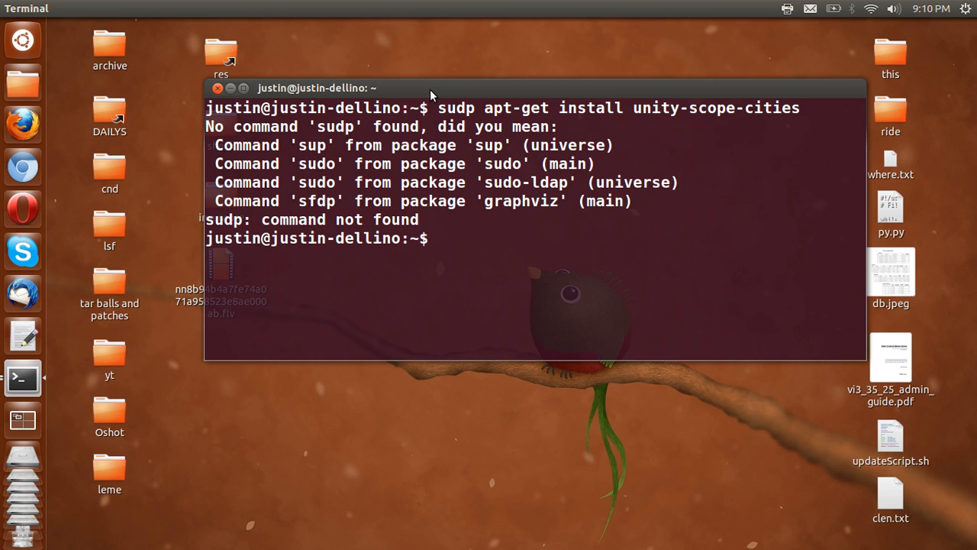
pyautogui.press('Up')
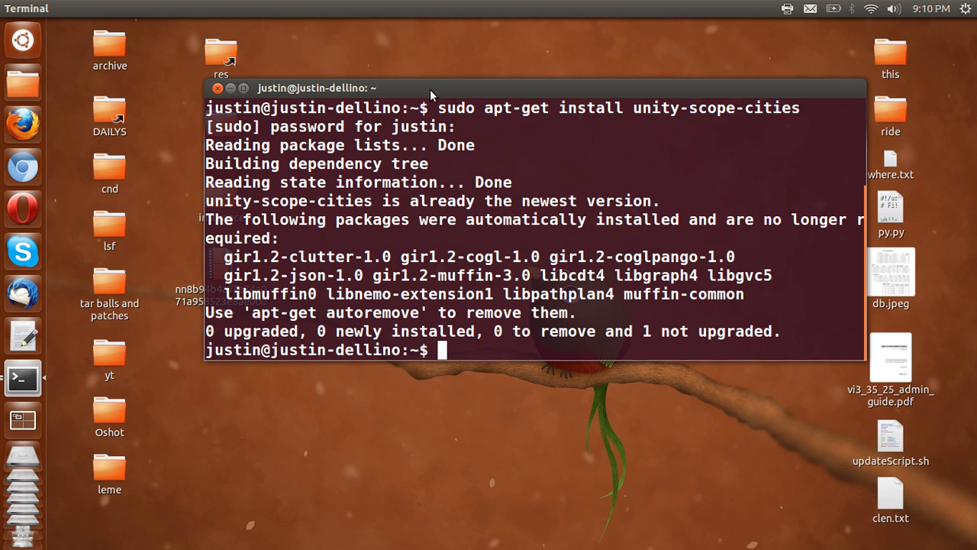
# Copy the unity-scope-cities install command line and clear the terminal screen.
pyautogui.tripleClick(389, 201)
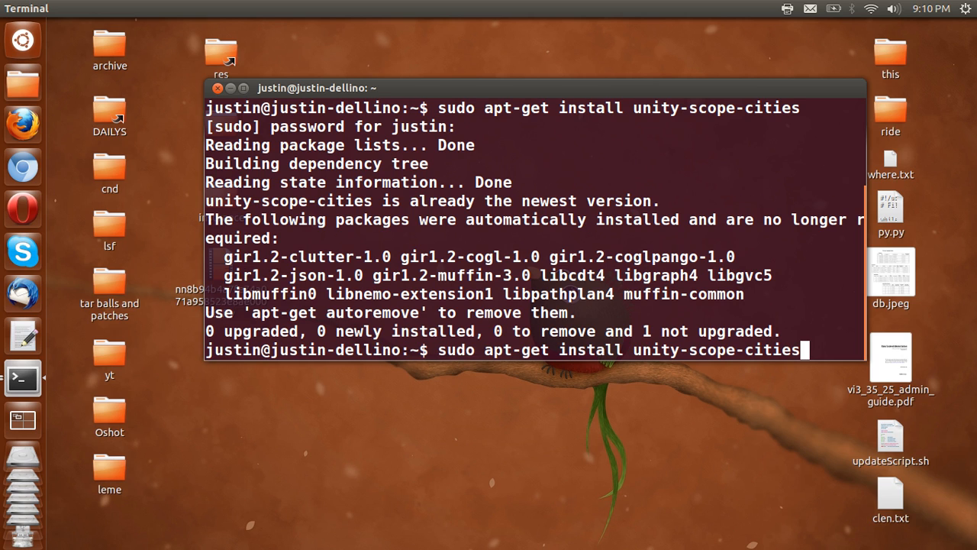
pyautogui.write('cle')
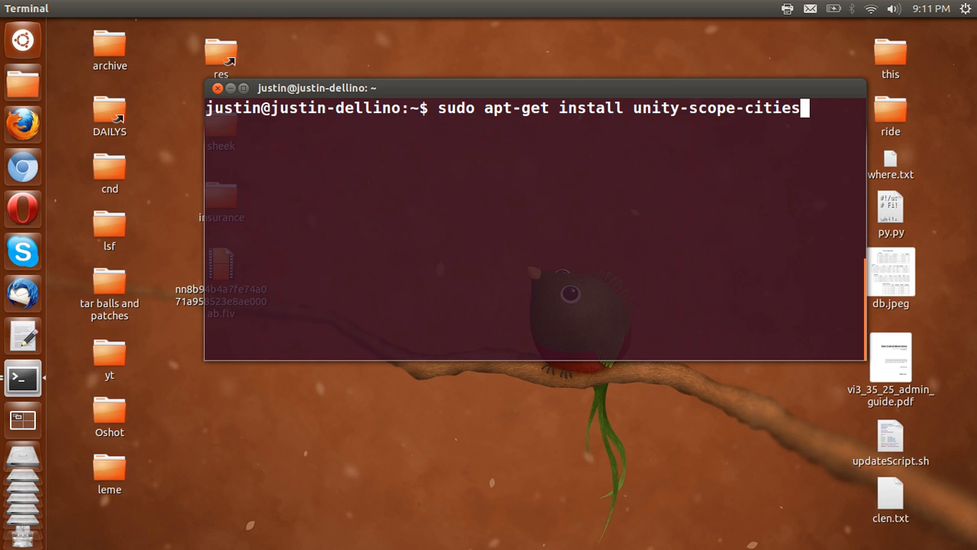
# Add the ppa:scopes-packagers/ppa repository with sudo add-apt-repository.
pyautogui.write('sudo add-apt-repository ppa:scopes-packagers/ppa')
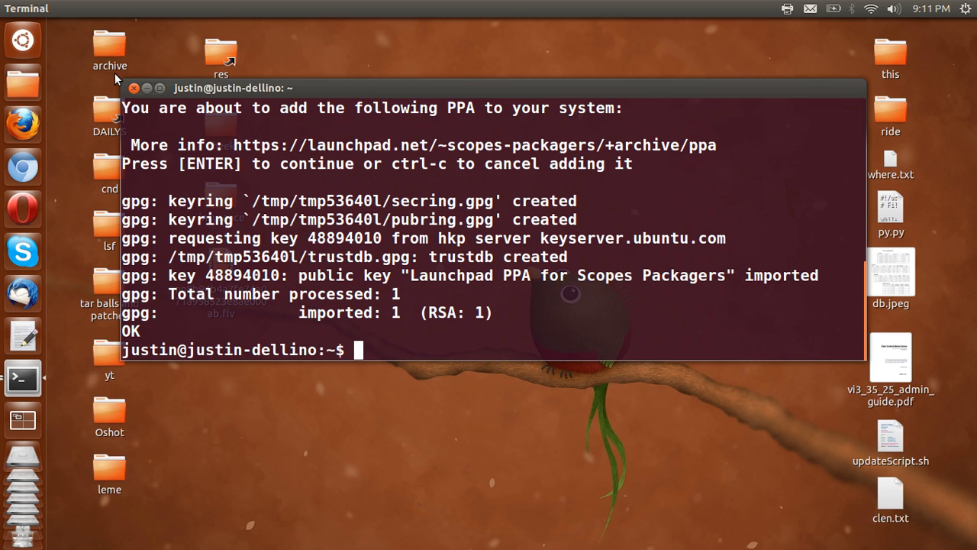
pyautogui.write('sud')
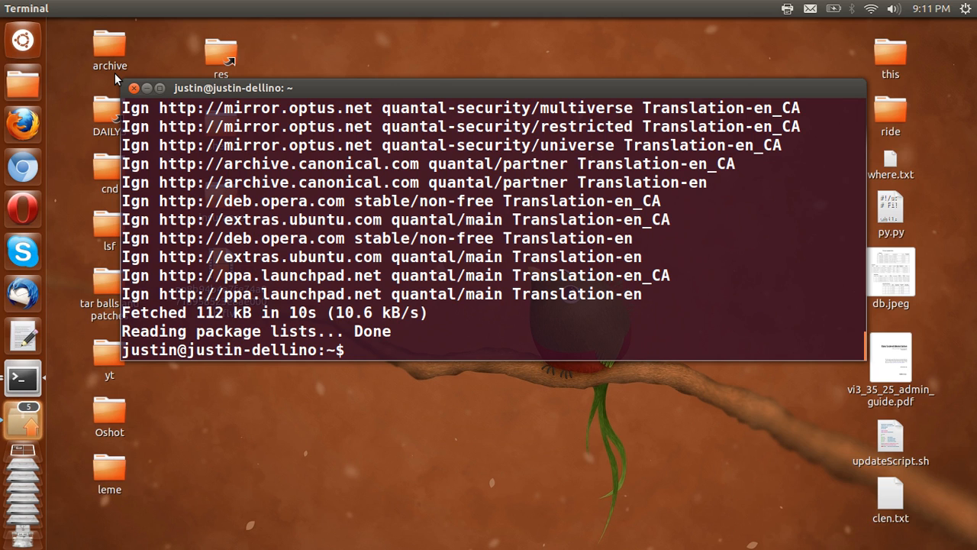
pyautogui.moveTo(22, 293)
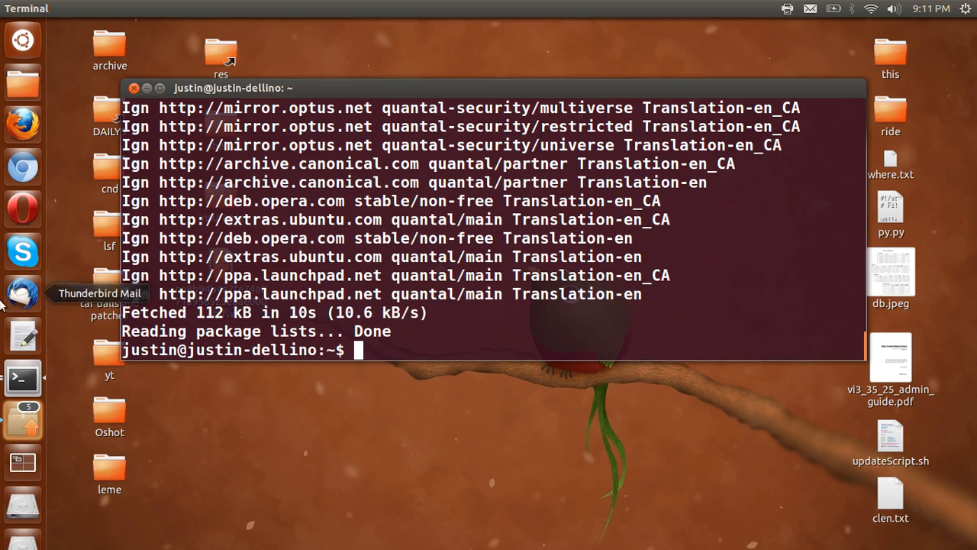